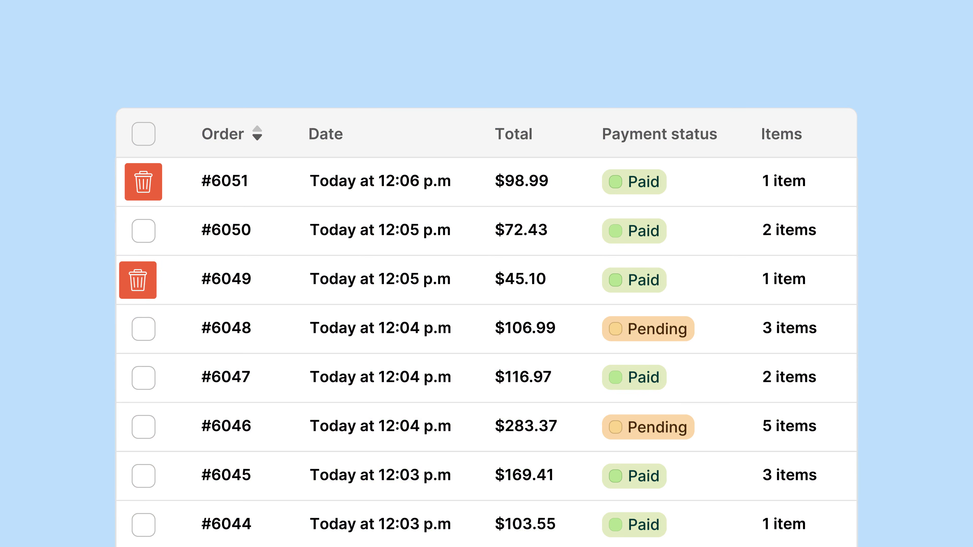
- Delete an order, then restore all Shopify items from the Aug 20, 2024 12:06 PM backup
click(142, 134)
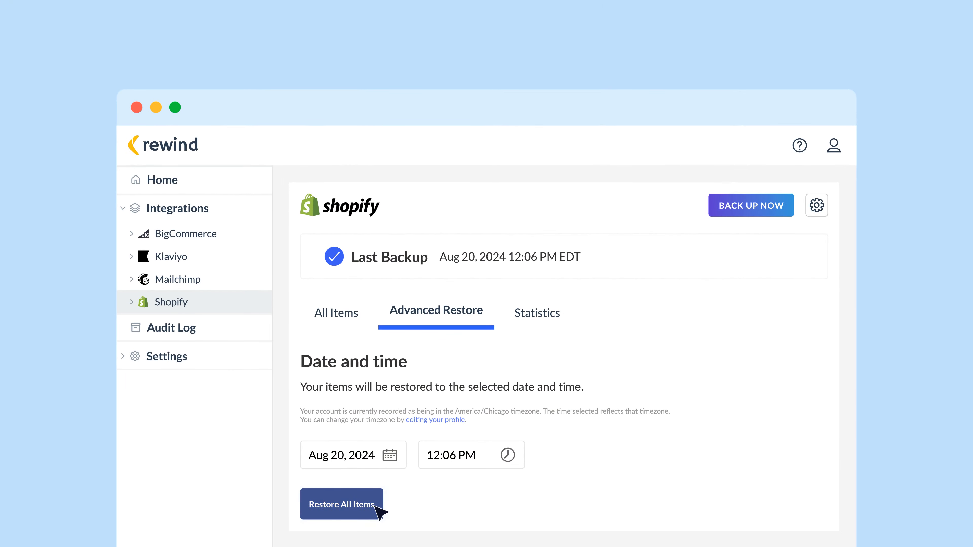
click(341, 503)
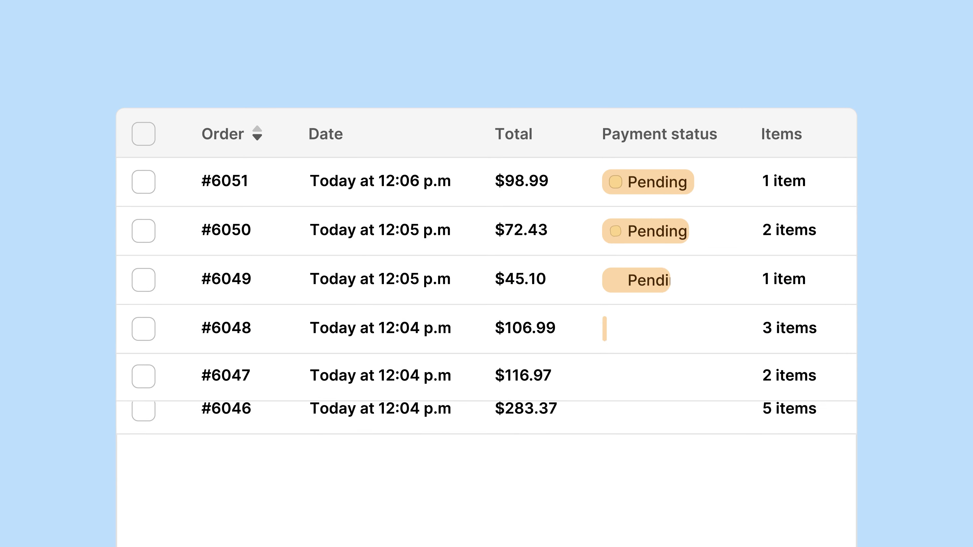